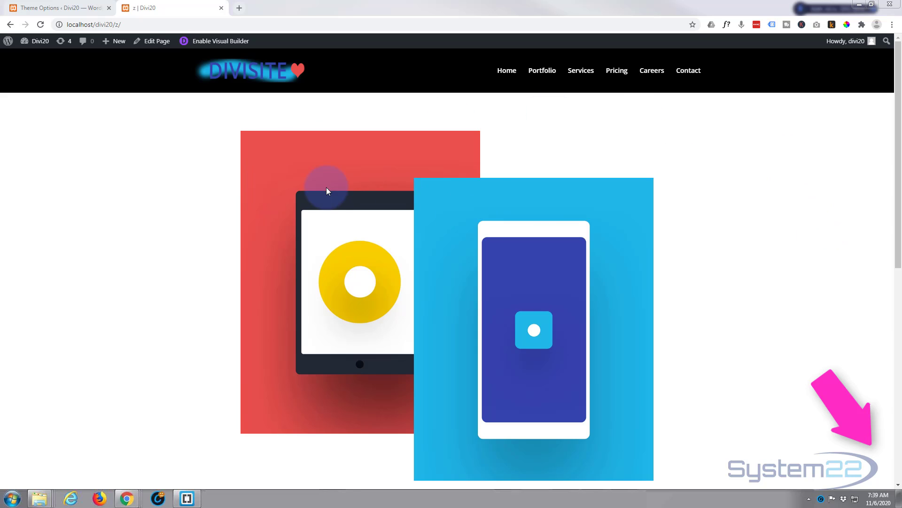
pyautogui.moveTo(729, 227)
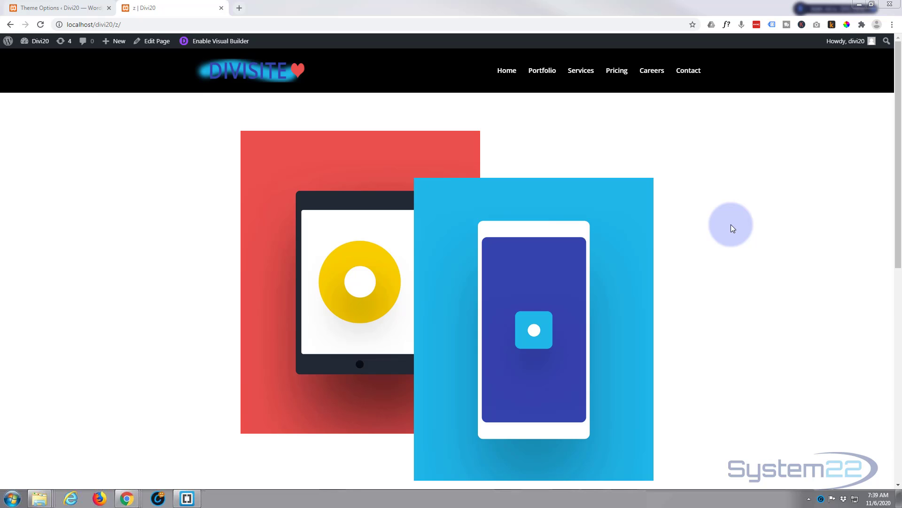
pyautogui.moveTo(115, 168)
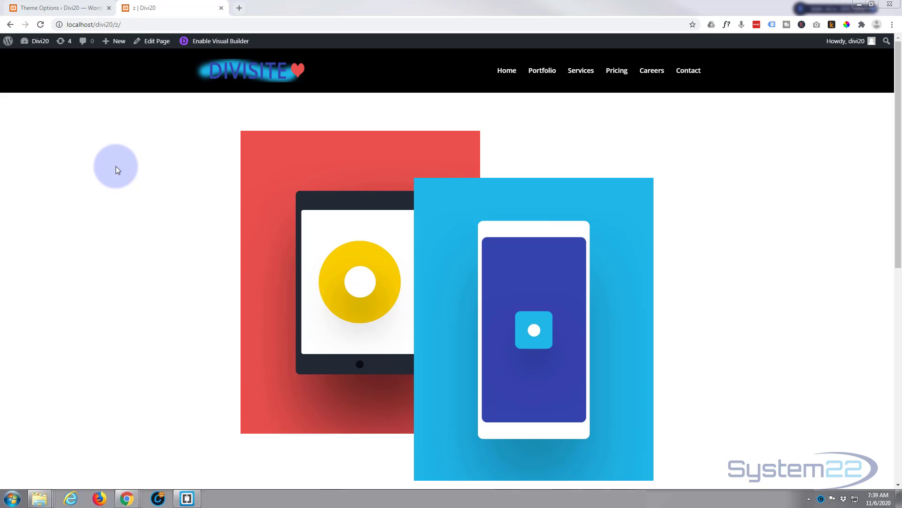
pyautogui.moveTo(220, 41)
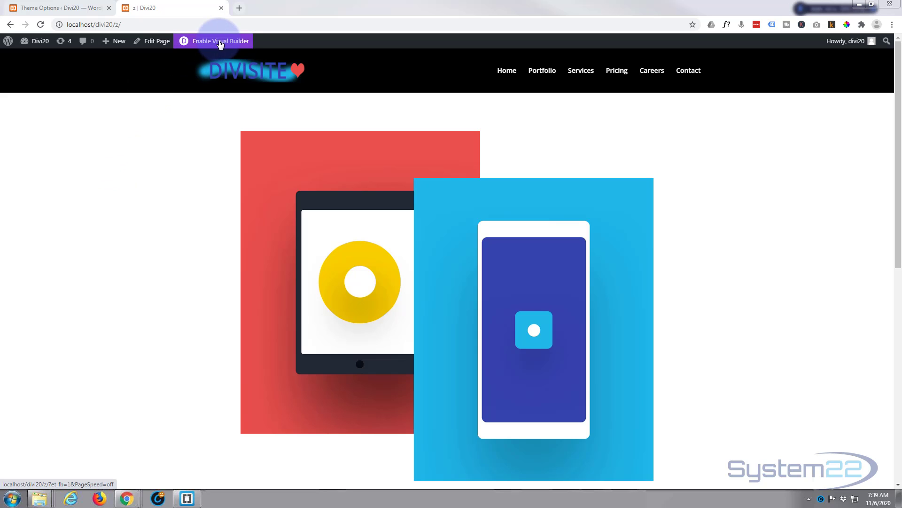
# - Enable the Visual Builder and delete both device image modules, emptying the two-column row
pyautogui.click(219, 41)
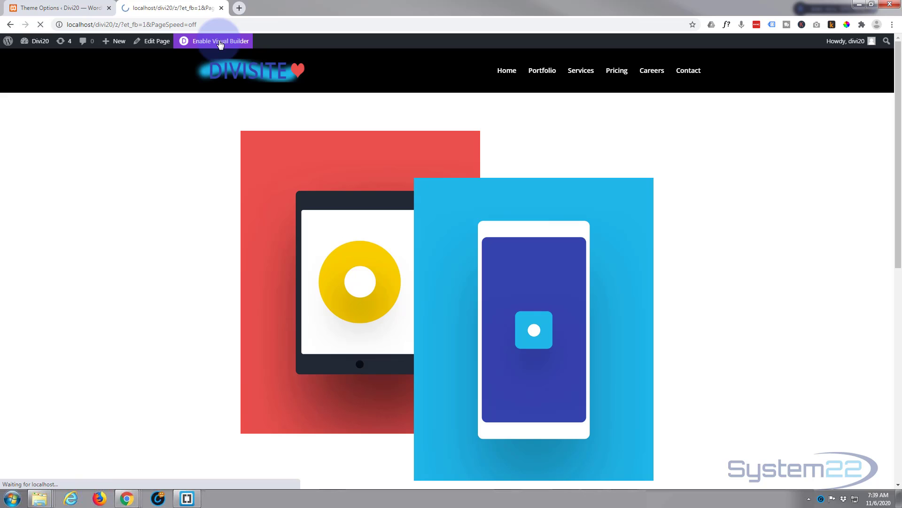
pyautogui.click(219, 40)
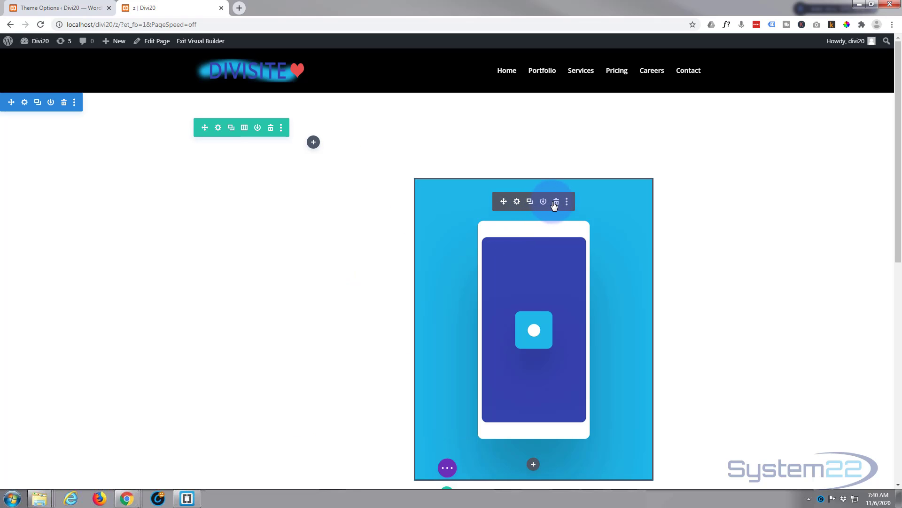
pyautogui.click(556, 201)
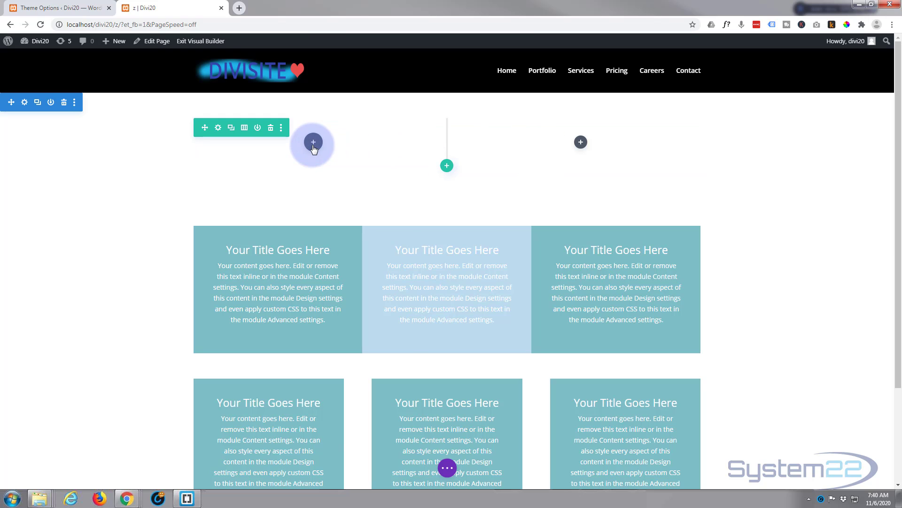
# - Add an Image module with the red tablet picture to the left column
pyautogui.click(313, 142)
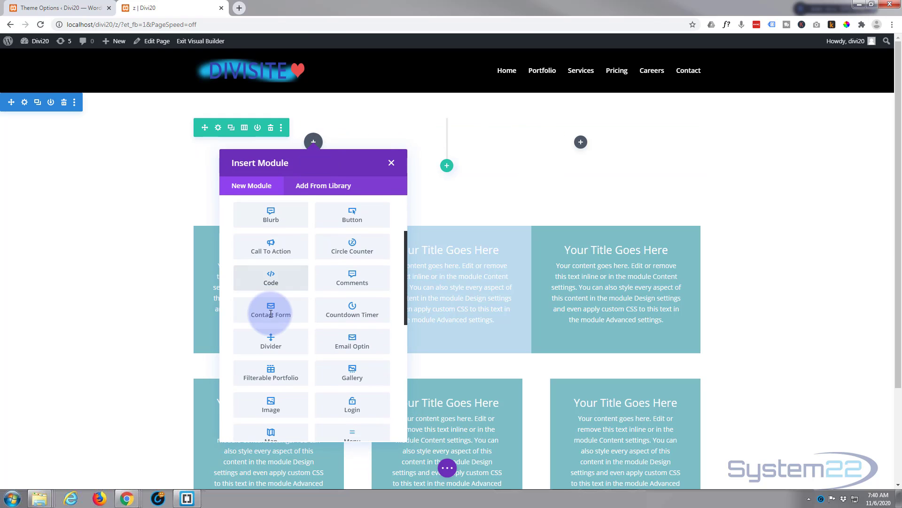
pyautogui.click(391, 163)
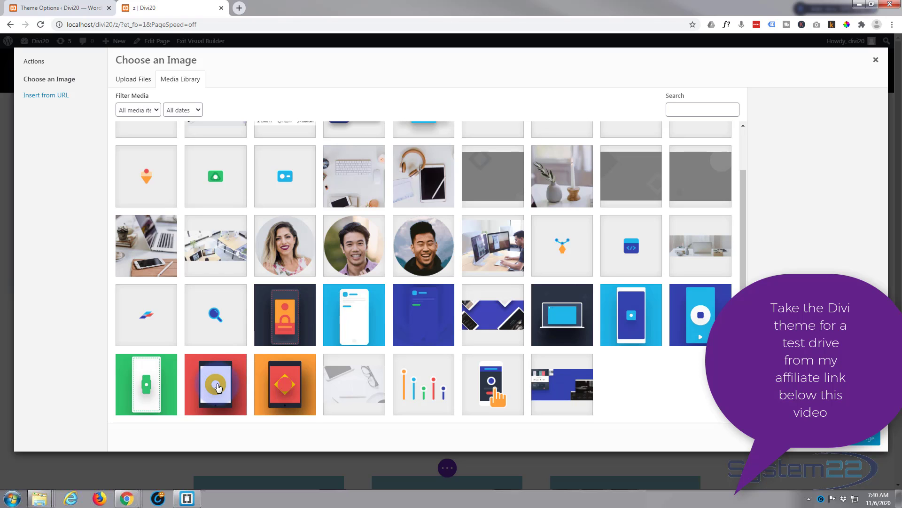
pyautogui.click(215, 383)
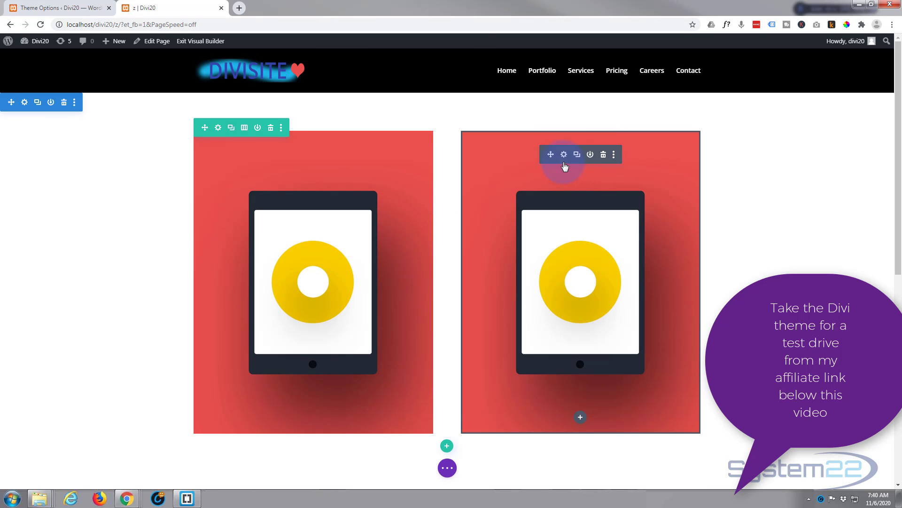
# - Set the right column's image to the blue phone picture from the media library
pyautogui.click(563, 154)
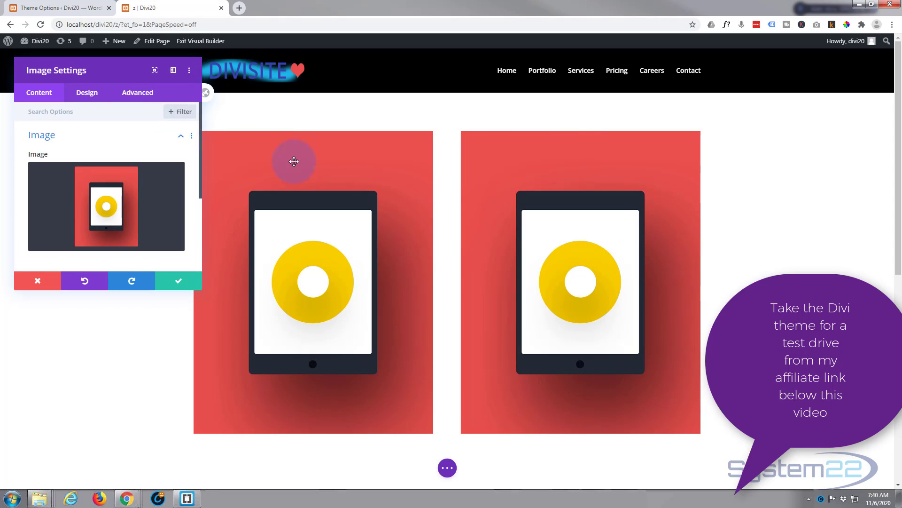
pyautogui.click(106, 206)
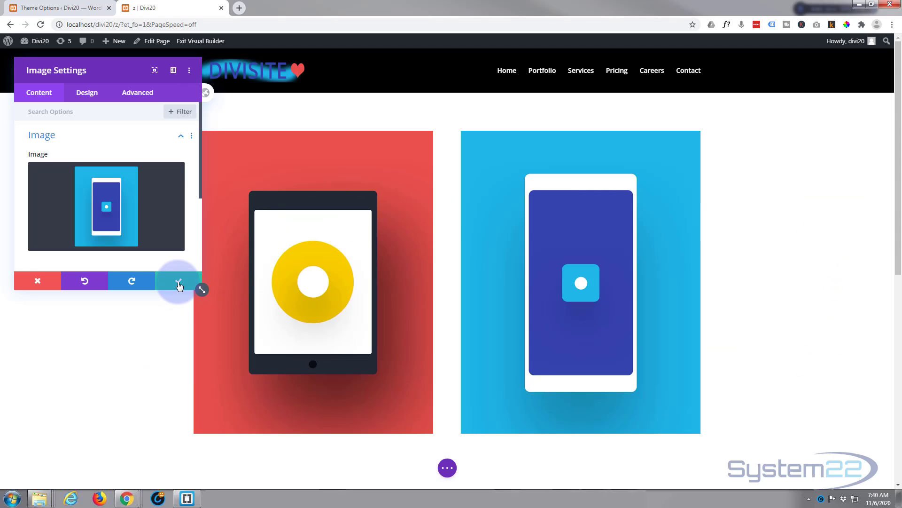
pyautogui.click(179, 281)
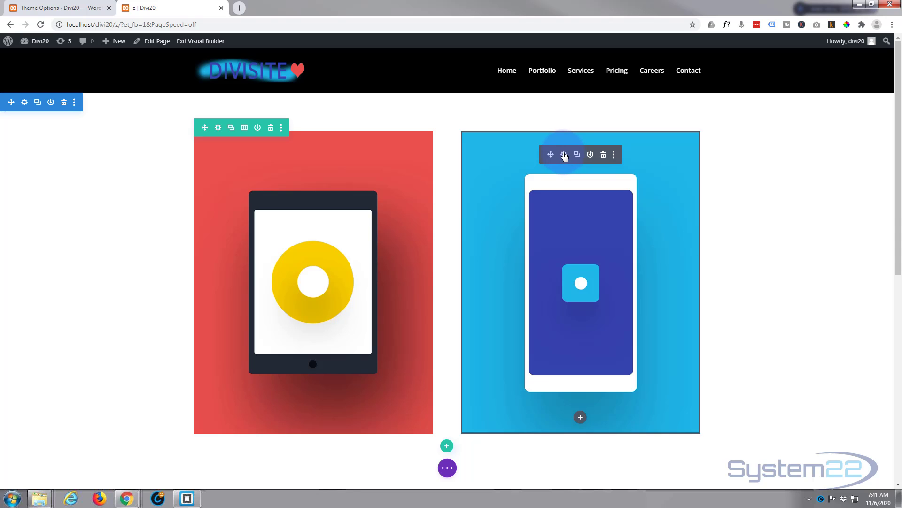
# - Give the phone image Margin Left -100px and Margin Right 100px in Design > Spacing
pyautogui.click(564, 154)
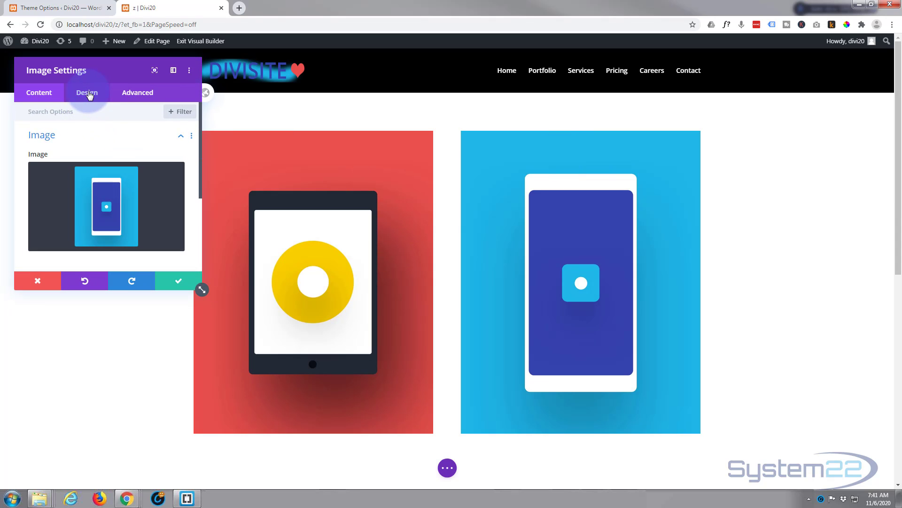
pyautogui.click(87, 92)
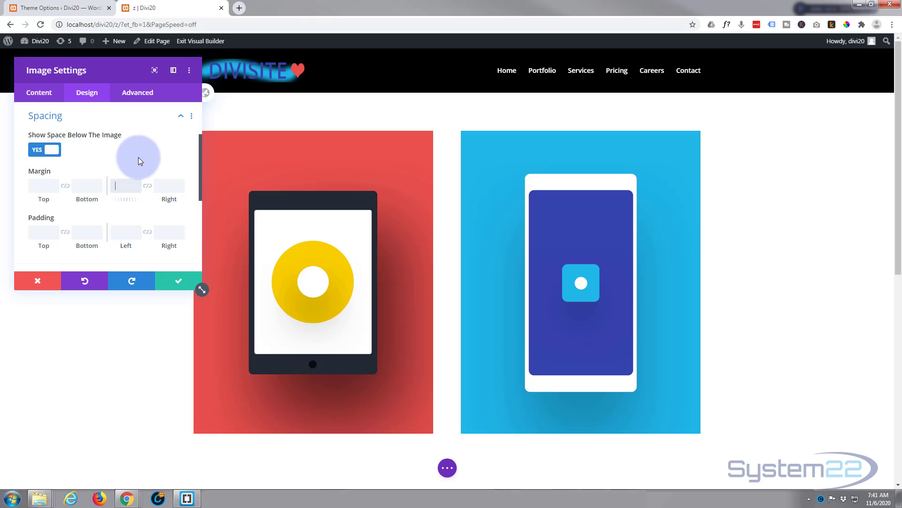
pyautogui.write('-100px')
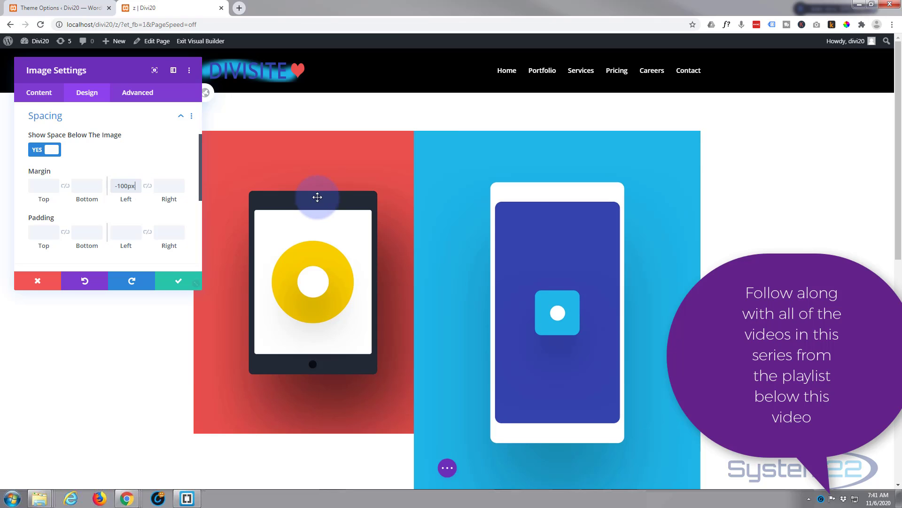
pyautogui.moveTo(478, 196)
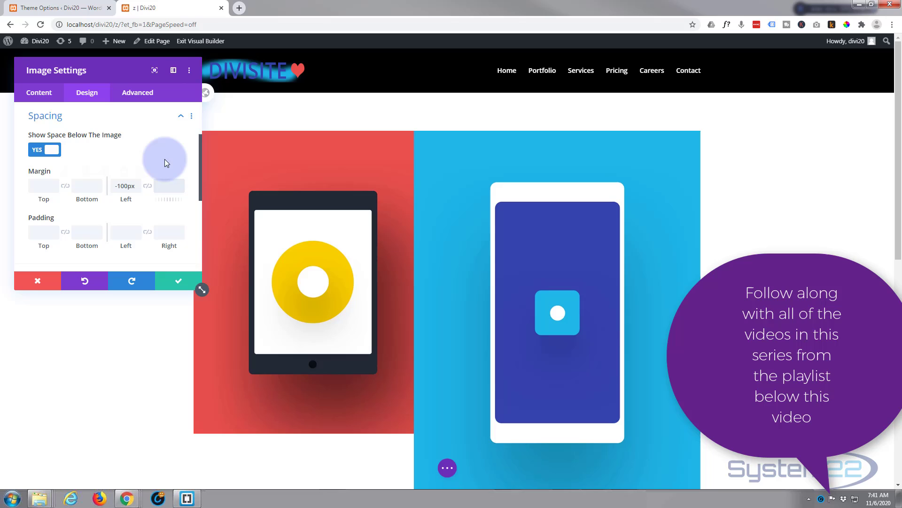
pyautogui.write('1')
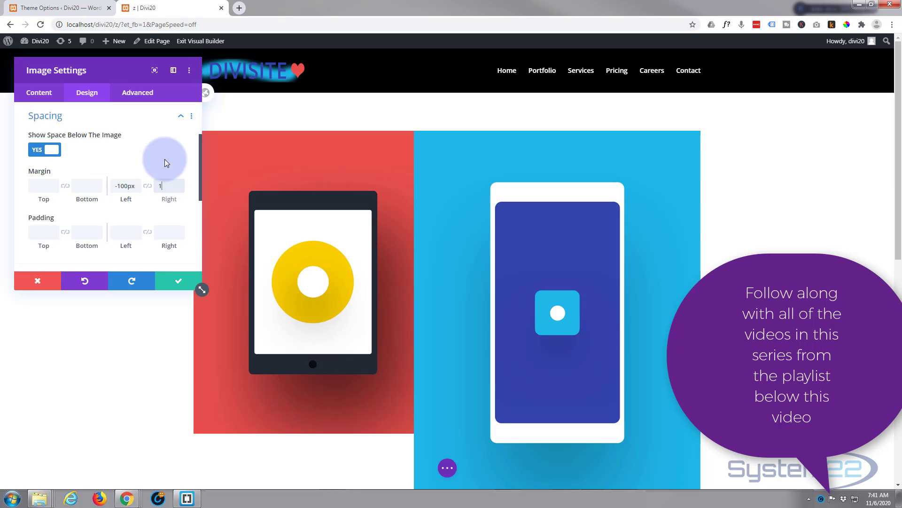
pyautogui.write('00px')
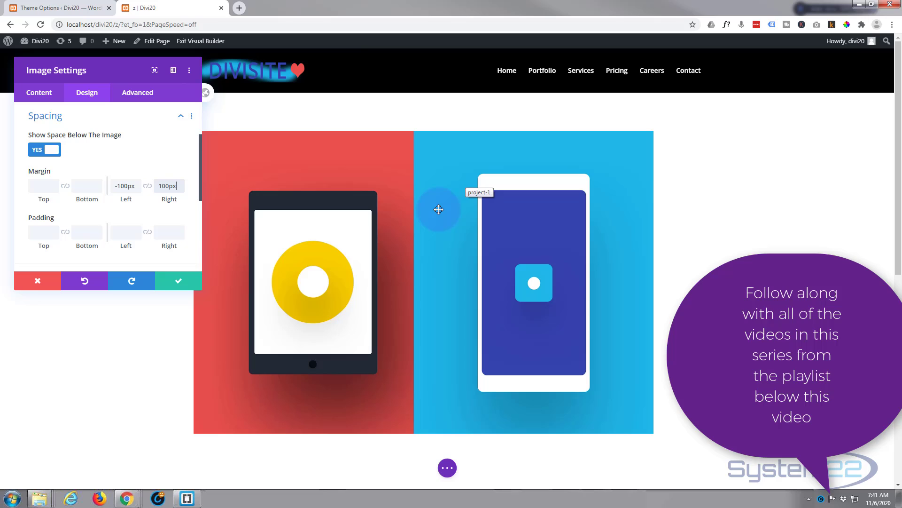
# - Set the phone image's Margin Top to 100px so it sits lower and overlaps the tablet
pyautogui.click(43, 185)
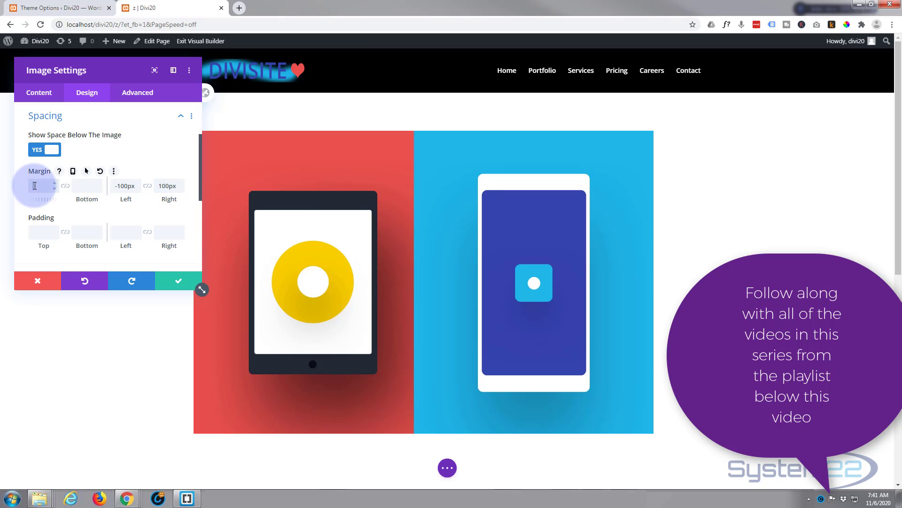
pyautogui.write('100')
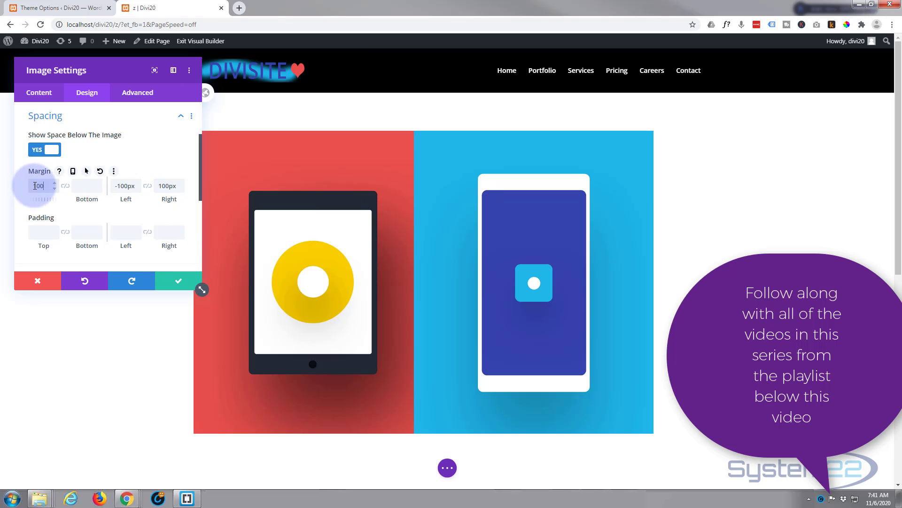
pyautogui.write('100px')
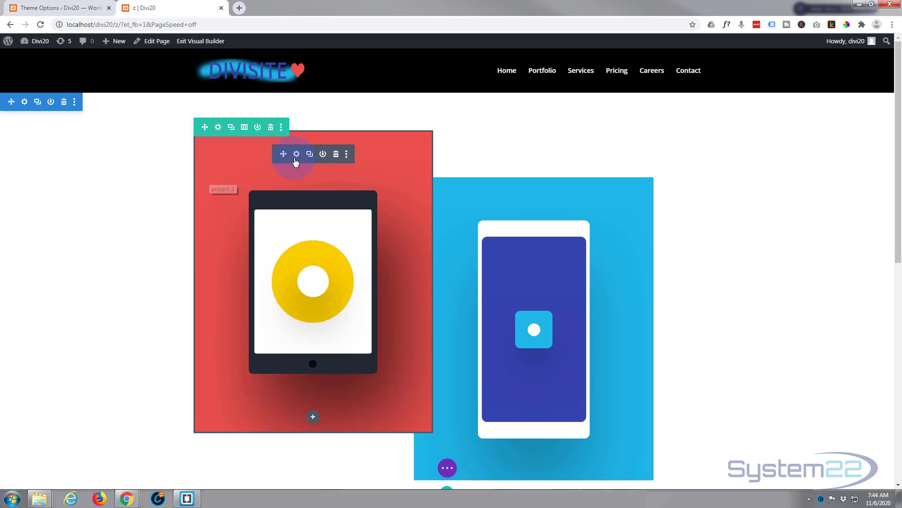
# - Give the tablet image Margin Right -100px and Margin Left 100px, tucking it behind the phone
pyautogui.click(296, 153)
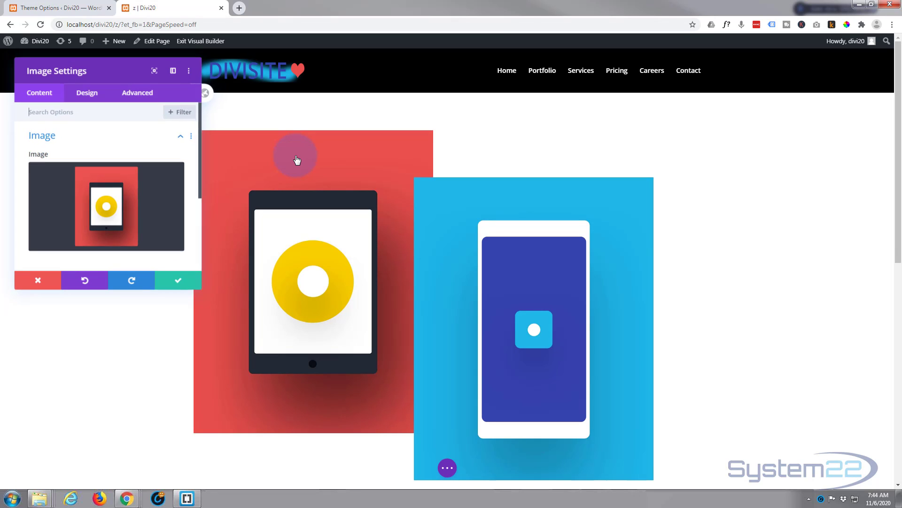
pyautogui.click(87, 93)
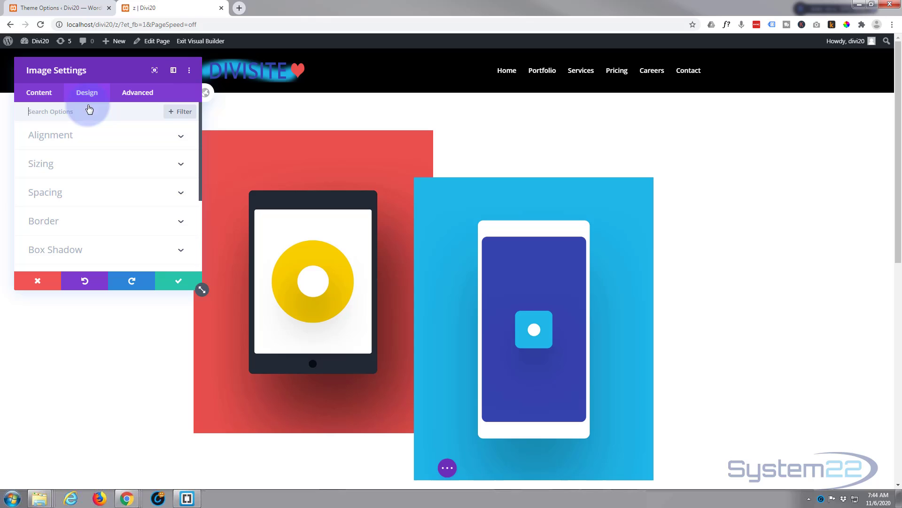
pyautogui.click(45, 192)
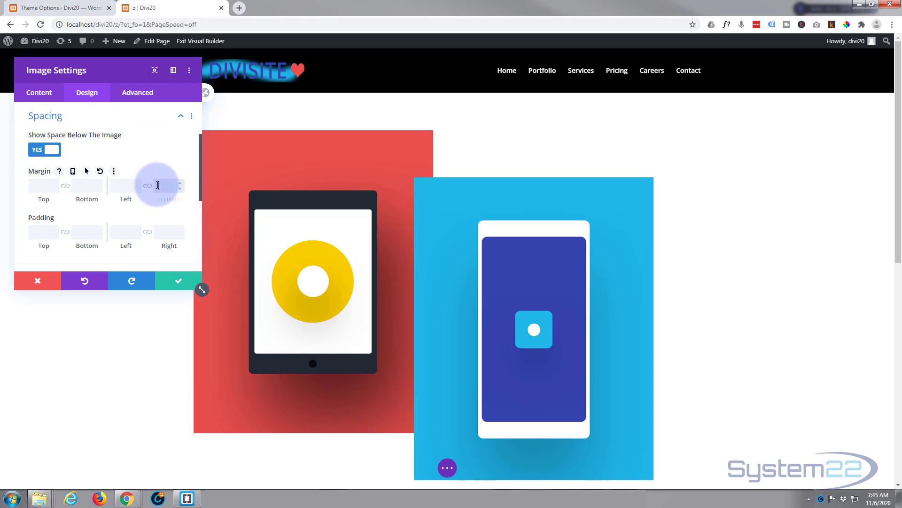
pyautogui.write('10')
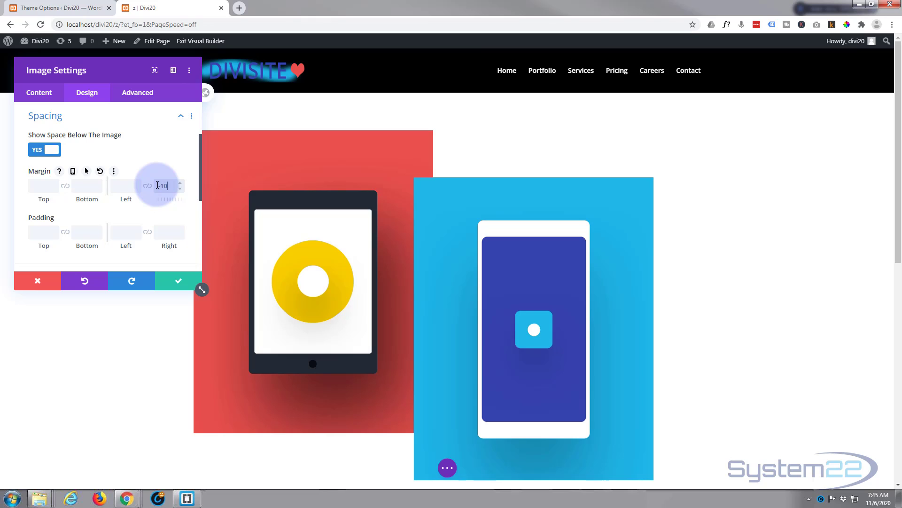
pyautogui.write('-100px')
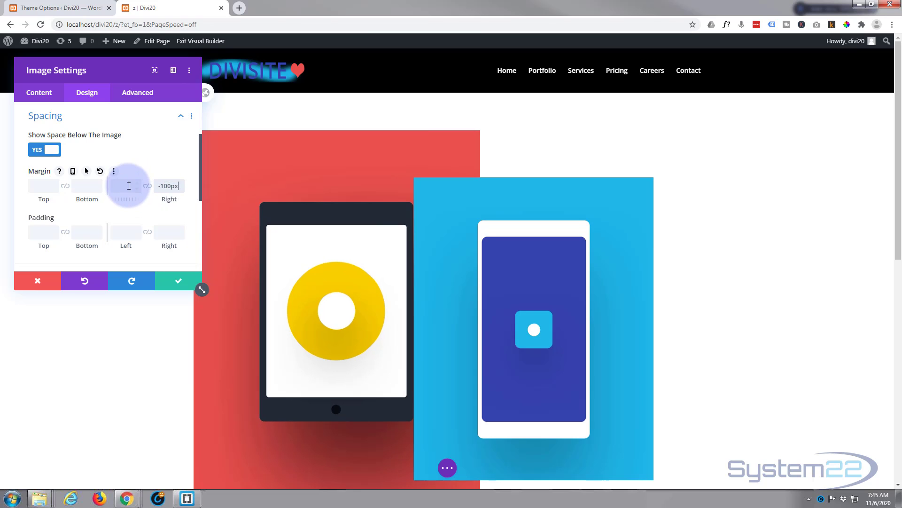
pyautogui.write('10')
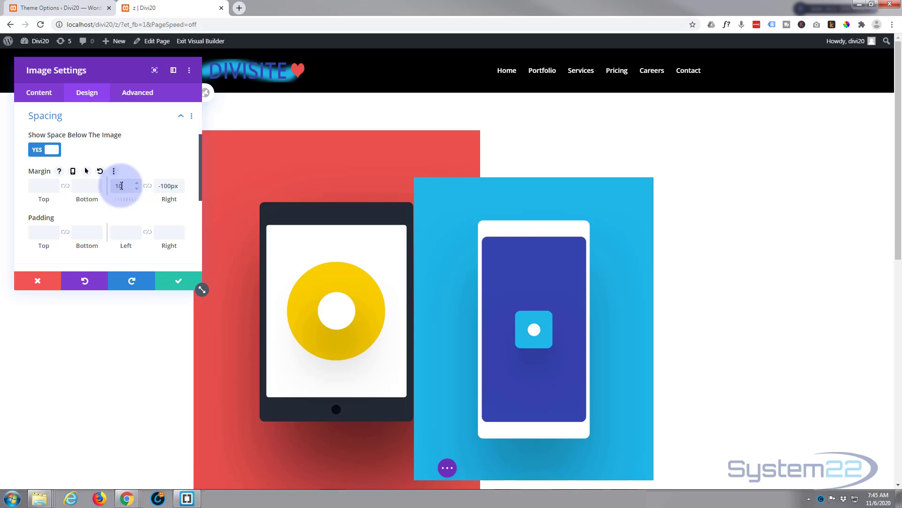
pyautogui.write('100px')
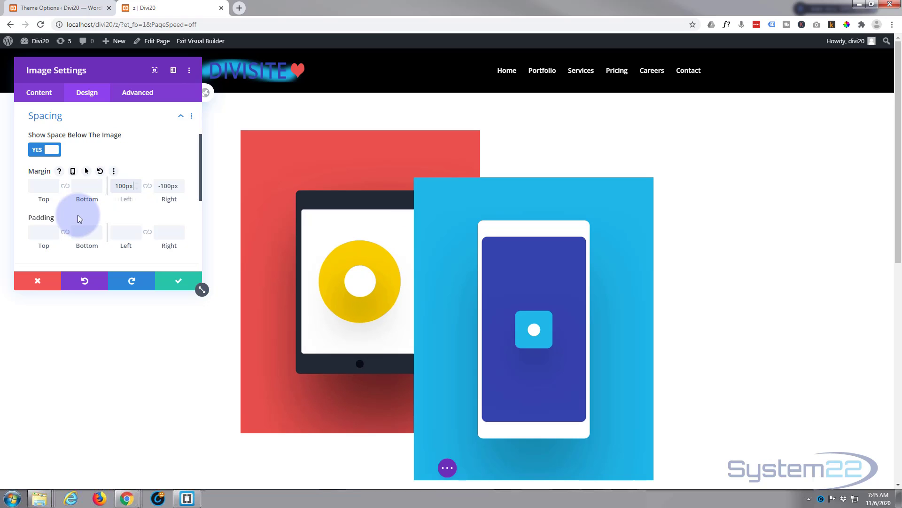
pyautogui.click(178, 281)
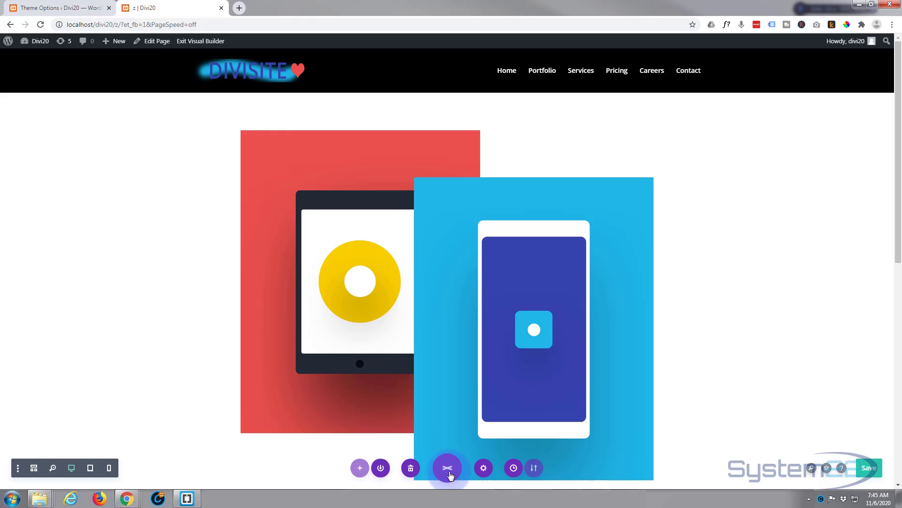
# - Save the page and exit the Visual Builder to view the live overlapping images
pyautogui.click(448, 467)
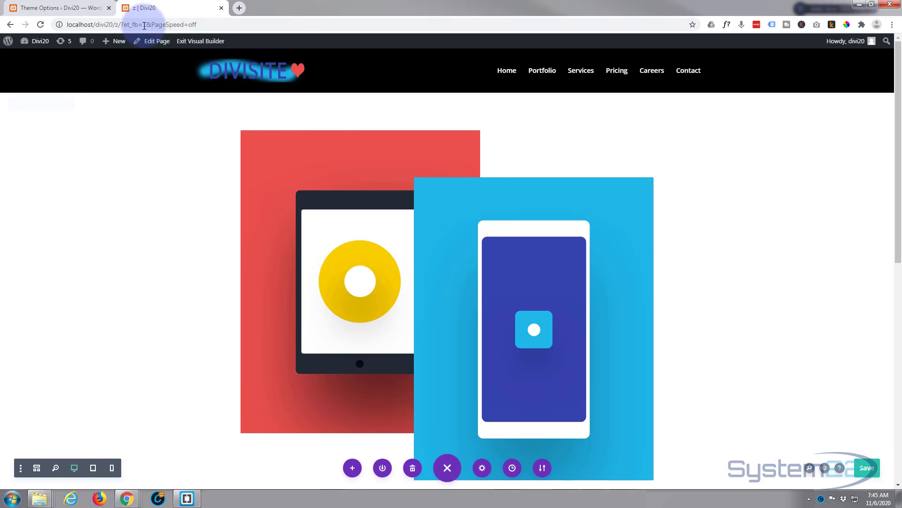
pyautogui.click(201, 41)
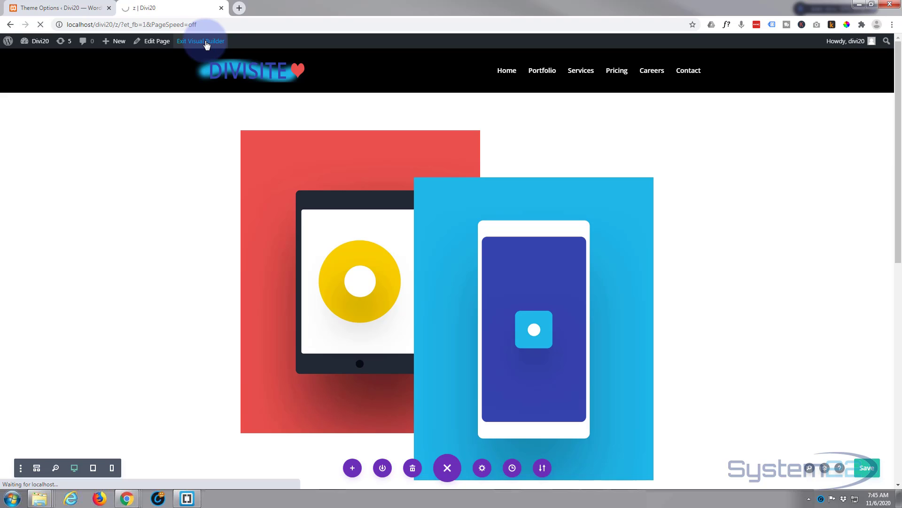
pyautogui.click(199, 40)
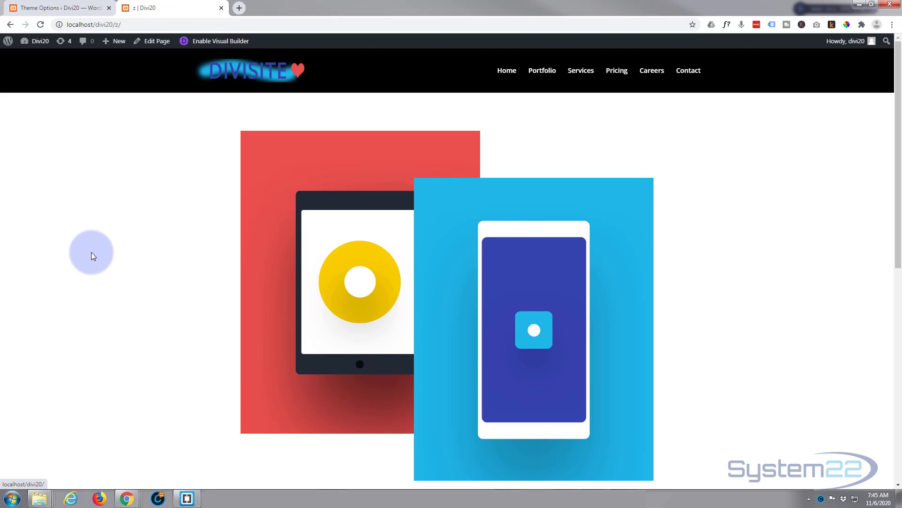
pyautogui.moveTo(443, 298)
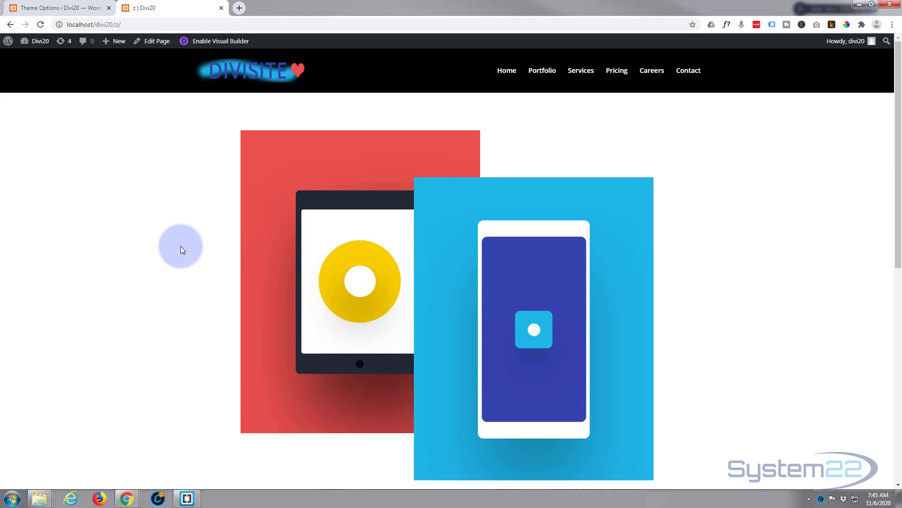
pyautogui.moveTo(475, 248)
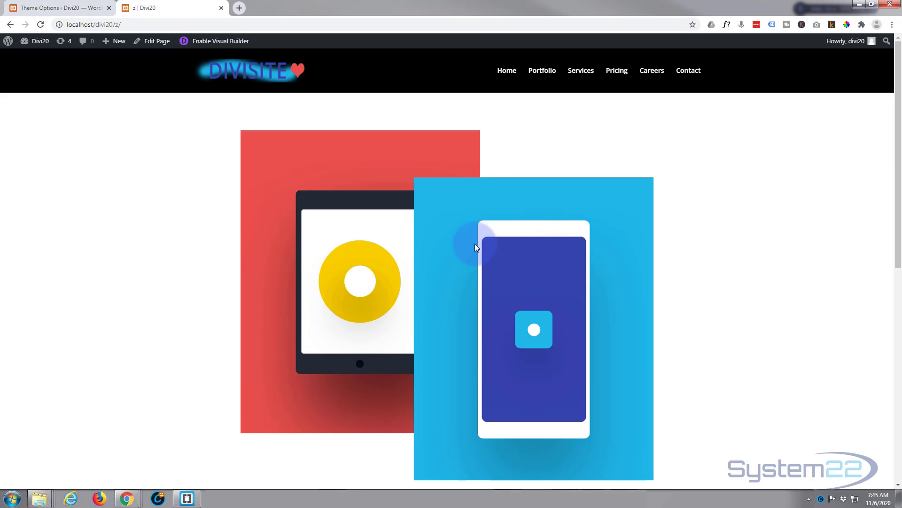
pyautogui.moveTo(590, 291)
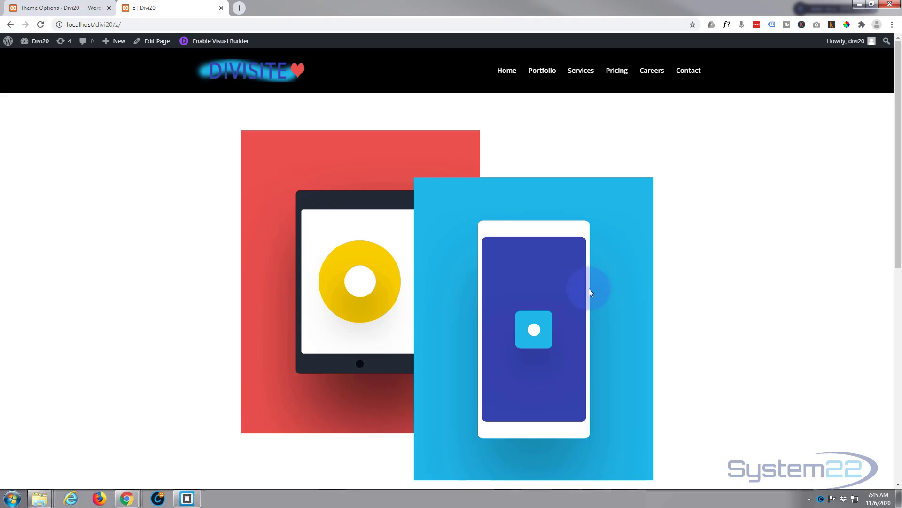